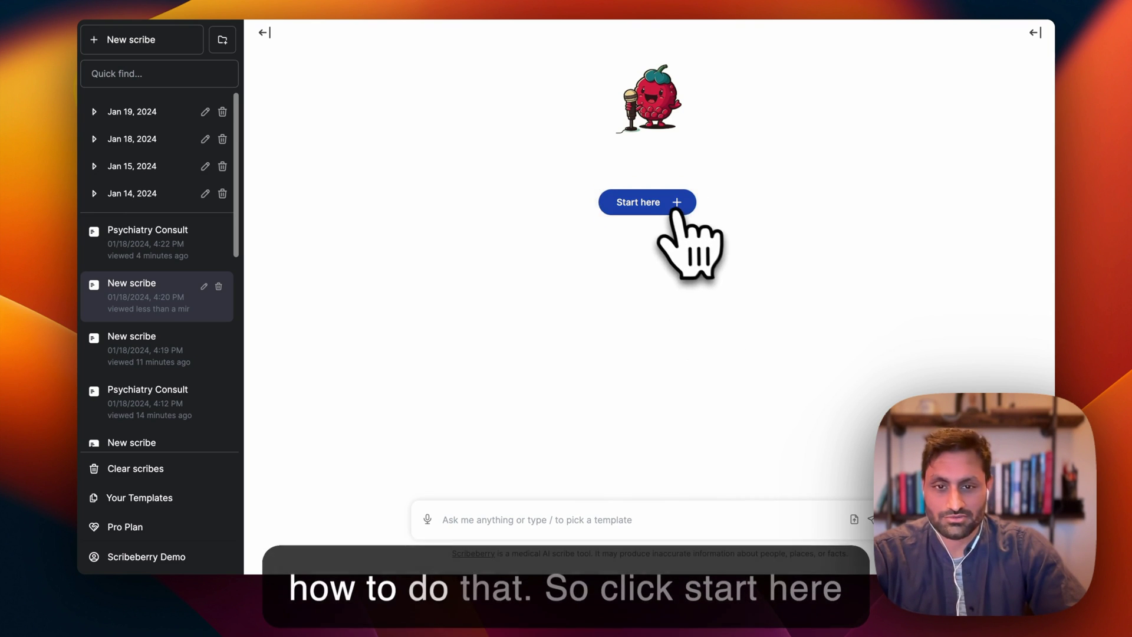
# Step: Start a new scribe from the 'Start here' entry, bringing up the online recording setup
pyautogui.click(647, 201)
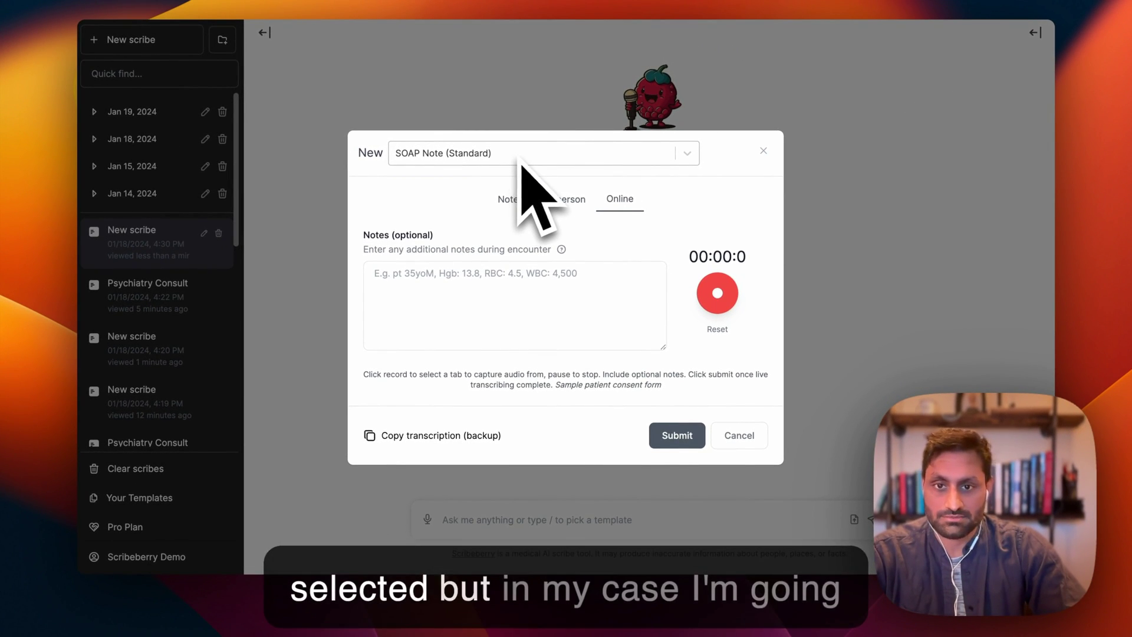
# Step: Search 'psych' and choose the Psychiatry Consult template for the scribe
pyautogui.write('psy')
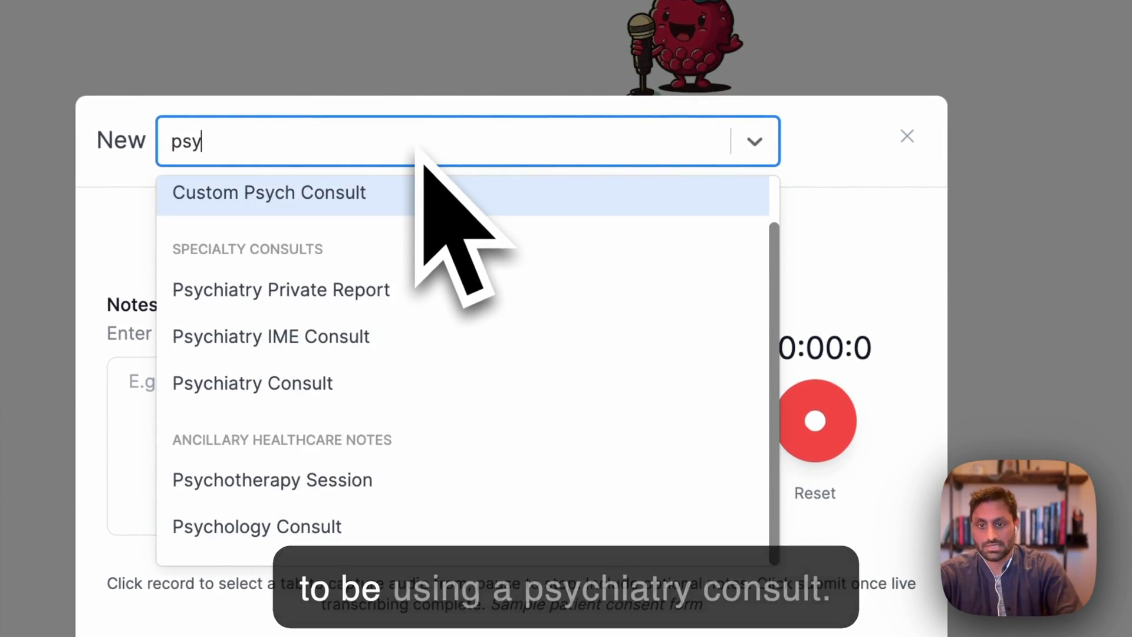
pyautogui.write('ch')
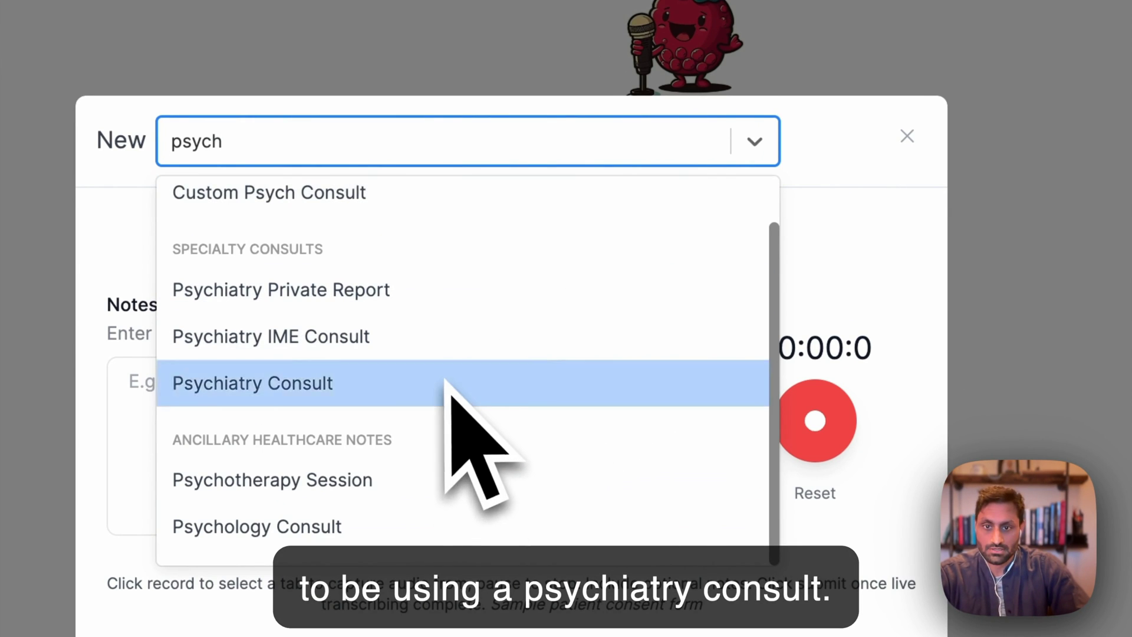
pyautogui.click(253, 383)
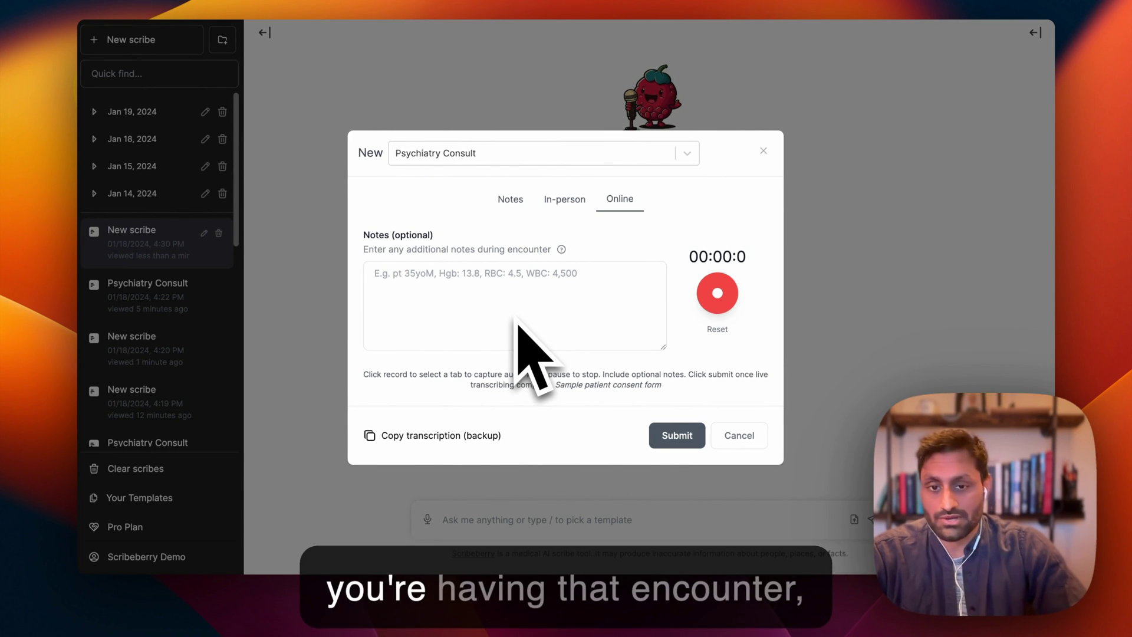
# Step: Begin recording so Chrome asks which tab's audio to capture
pyautogui.write('a\\')
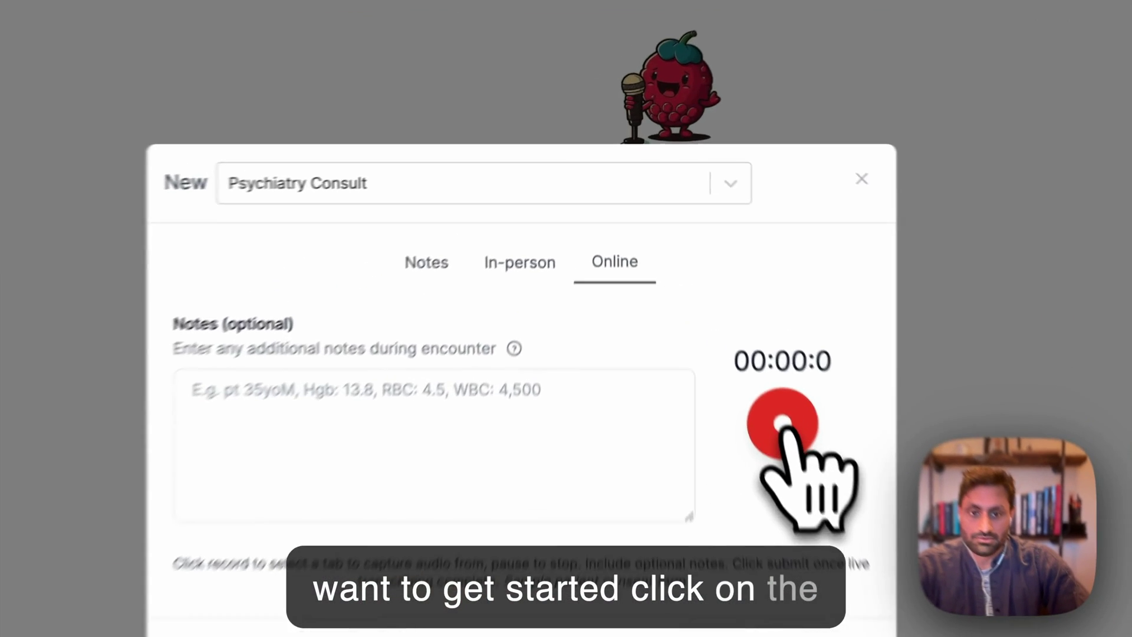
pyautogui.click(782, 425)
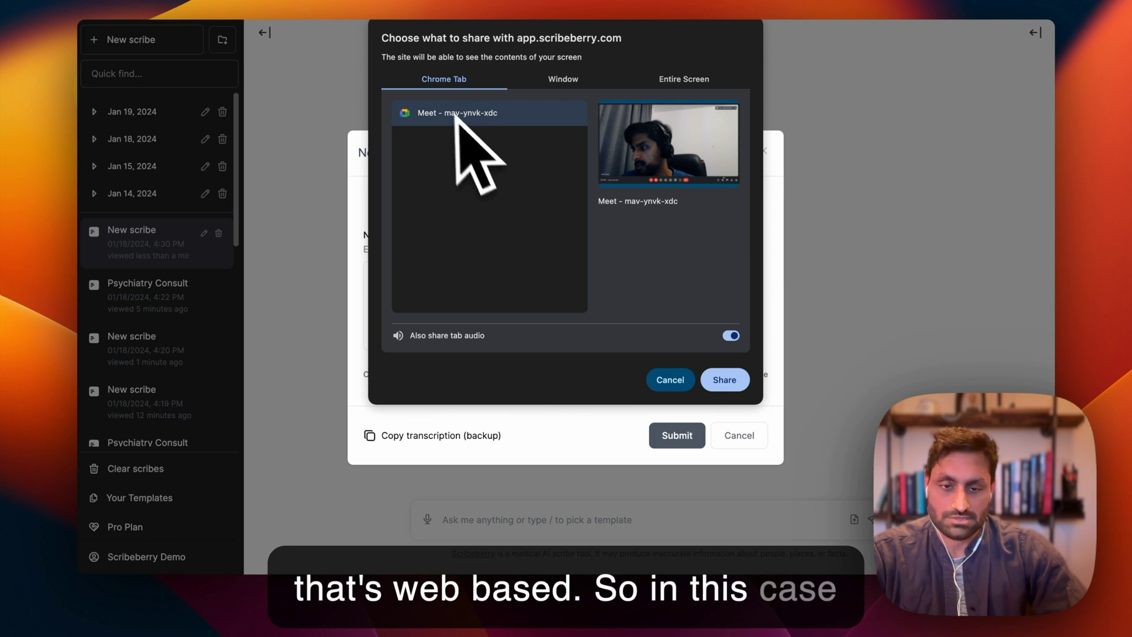
# Step: Share the Google Meet tab with its audio, hold the call, then return to Scribeberry
pyautogui.click(724, 378)
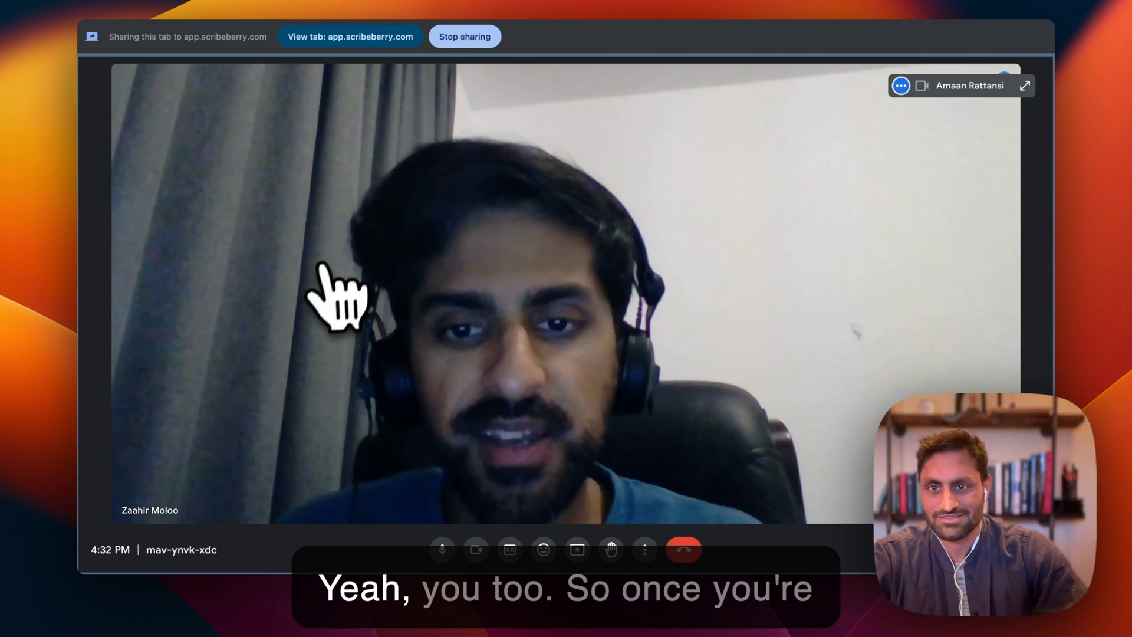
pyautogui.click(351, 37)
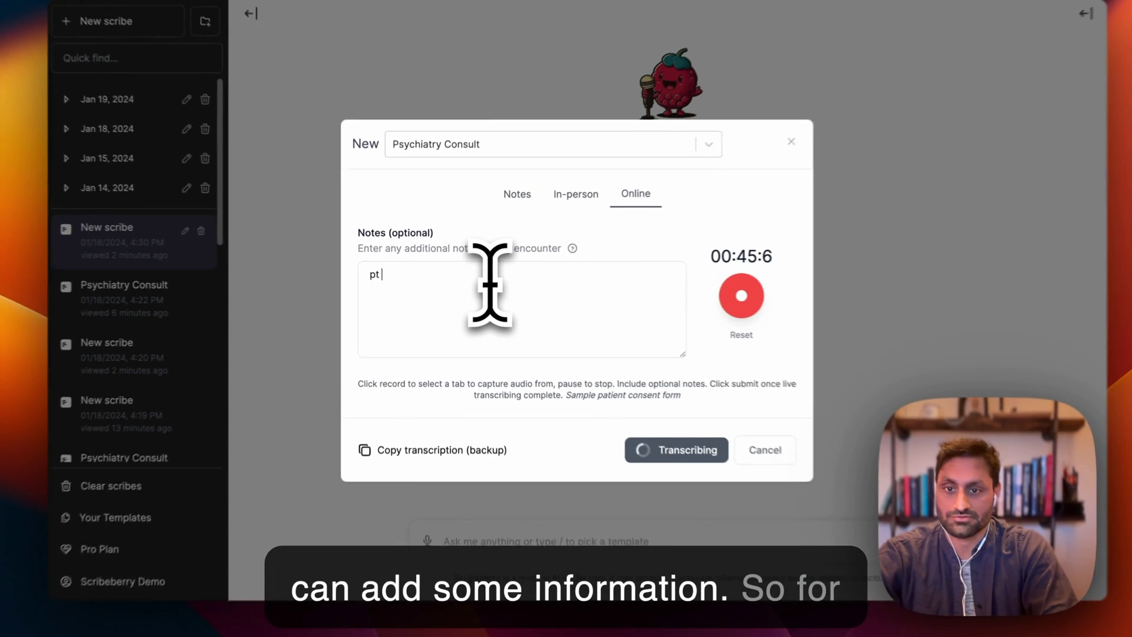
# Step: Add the encounter note 'name amaan, 35 yom' in the optional Notes box
pyautogui.write('name amaan,')
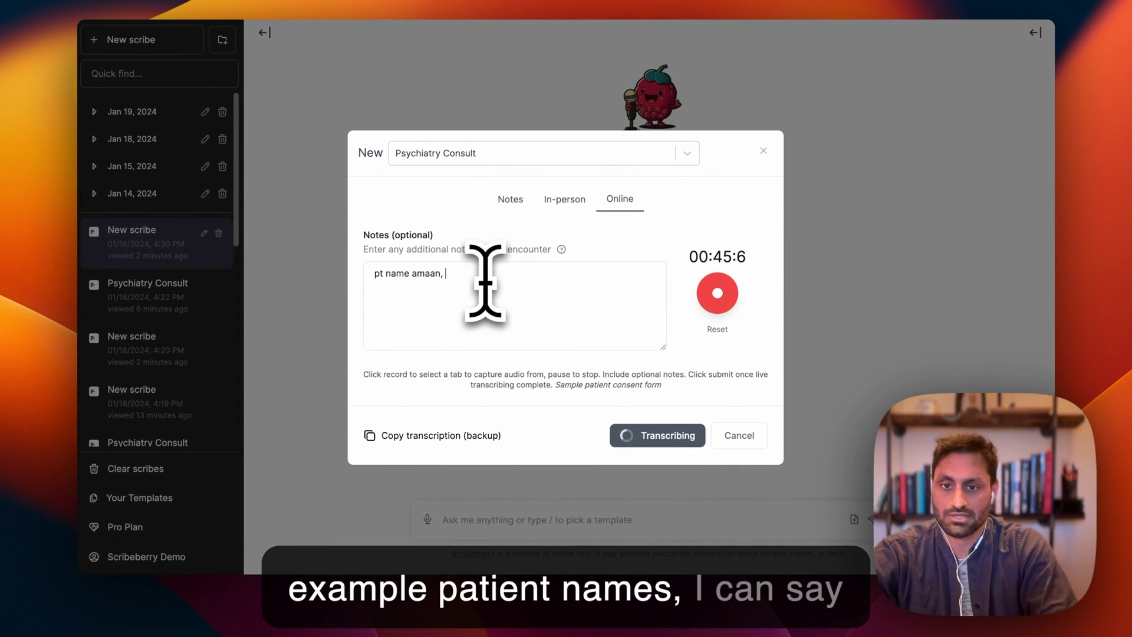
pyautogui.write('35 yom')
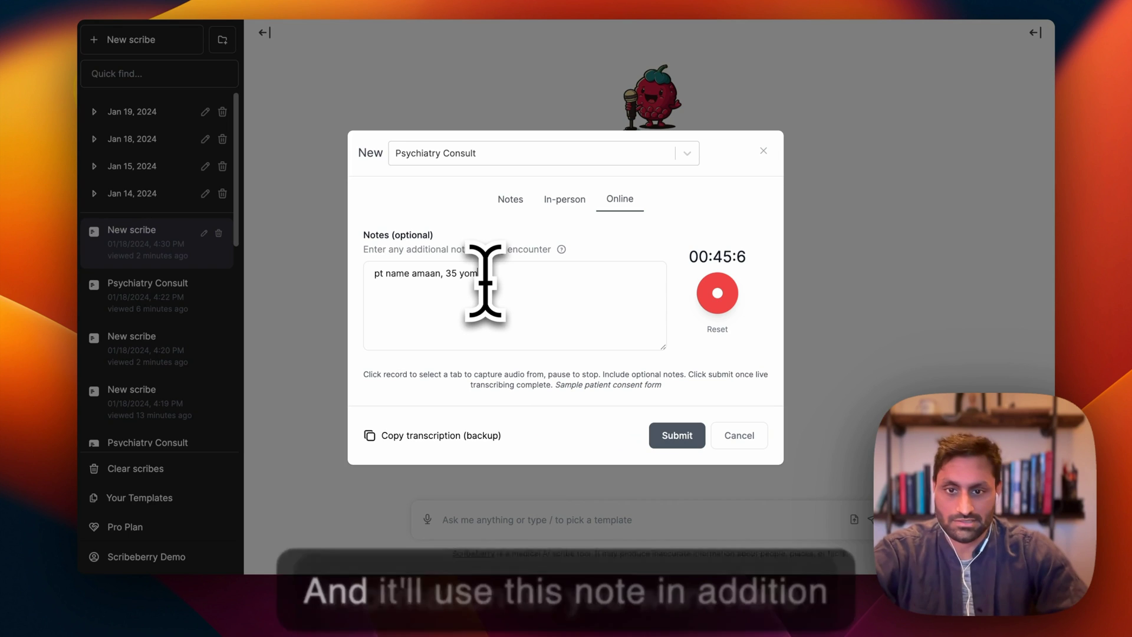
pyautogui.moveTo(514, 303)
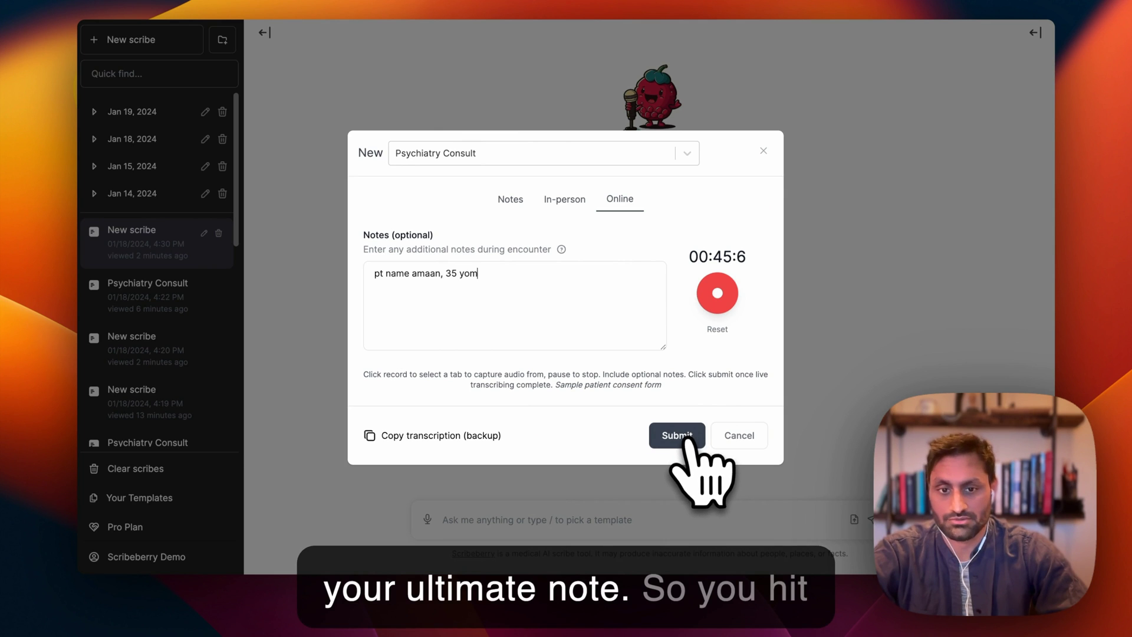
# Step: Submit to generate the Psychiatry Consult Visit note and review it
pyautogui.click(676, 435)
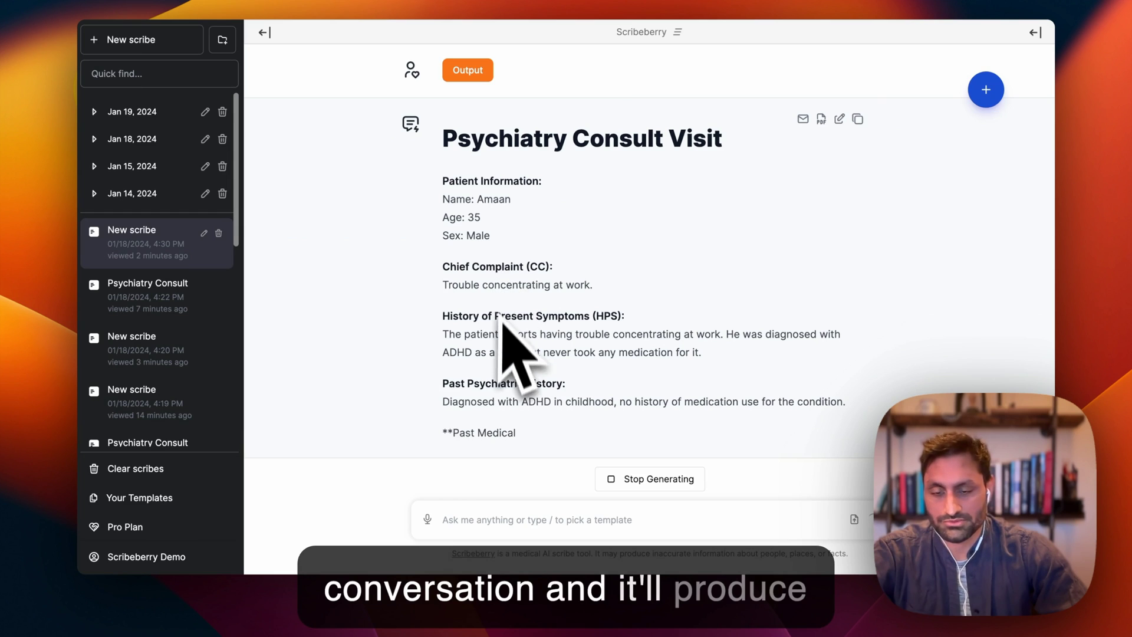
pyautogui.scroll(-3)
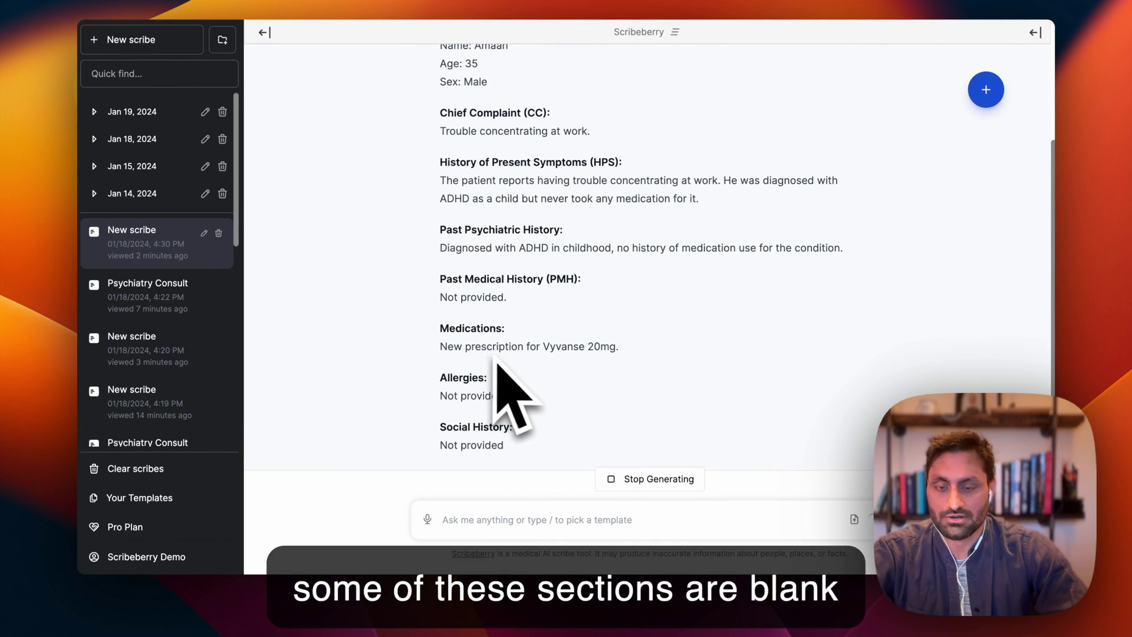
pyautogui.scroll(-3)
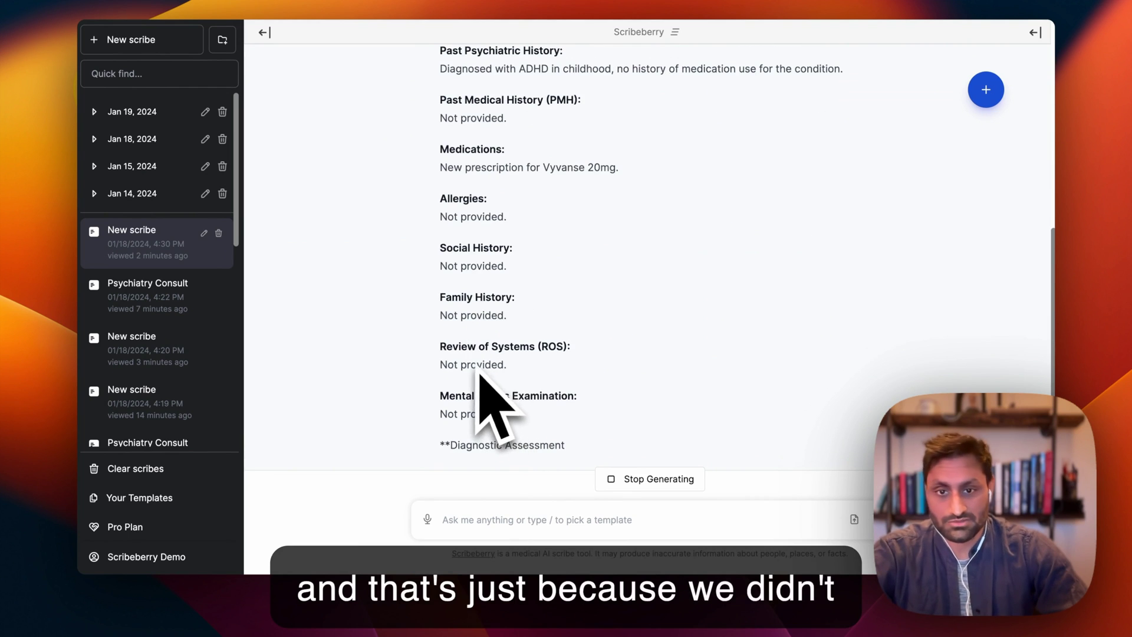
pyautogui.scroll(-3)
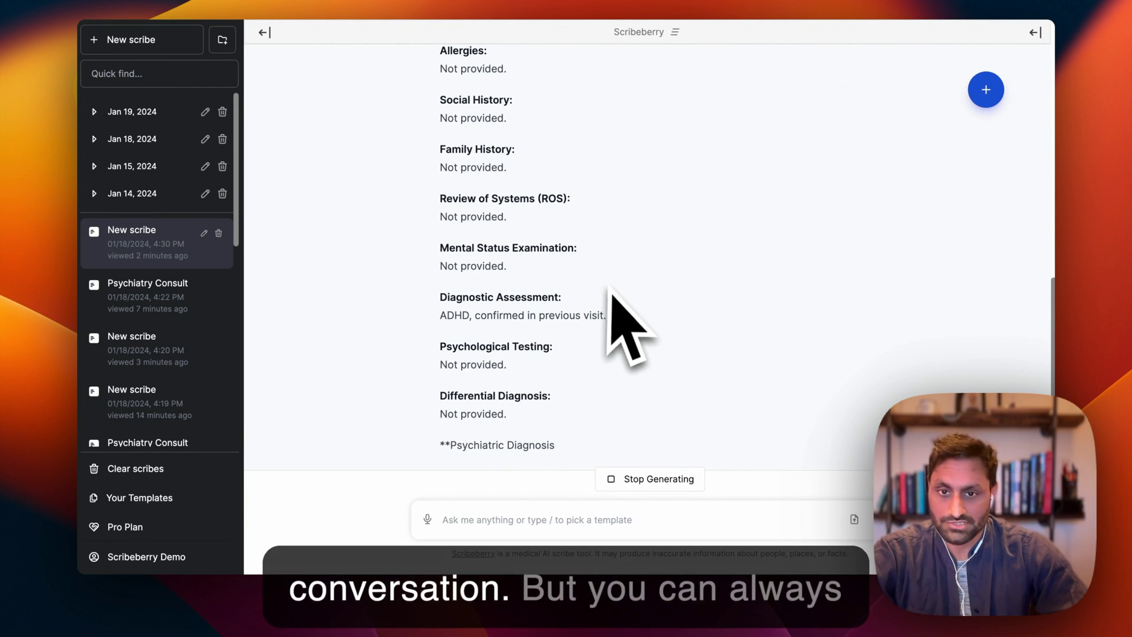
pyautogui.scroll(-3)
pyautogui.write('create a patient')
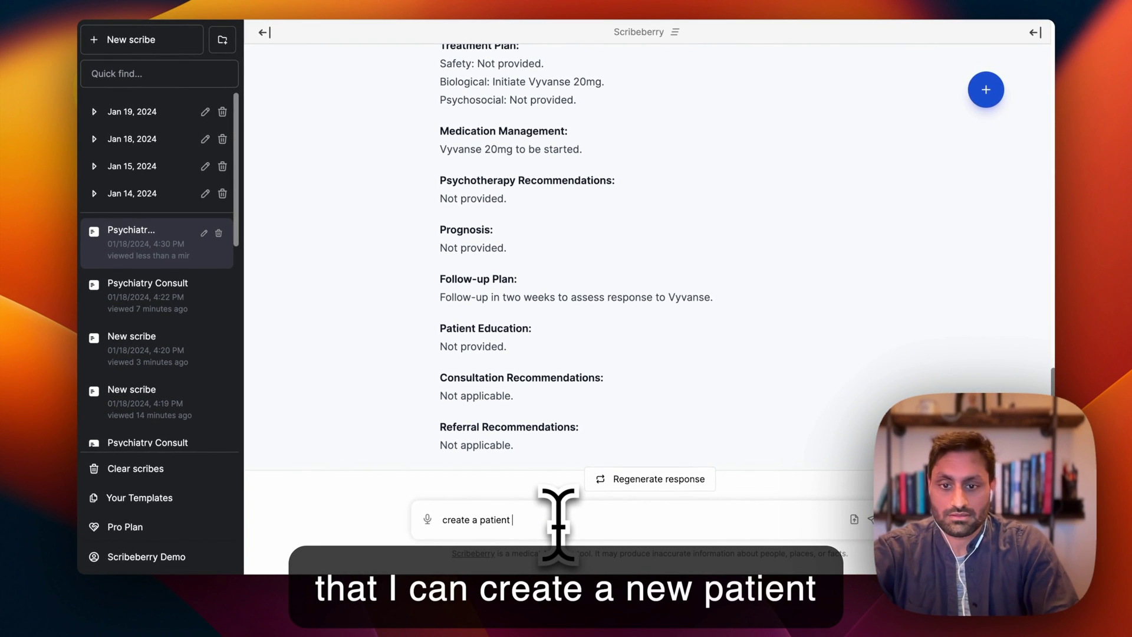
# Step: Send the 'create a patient handout' request to the assistant
pyautogui.press('Return')
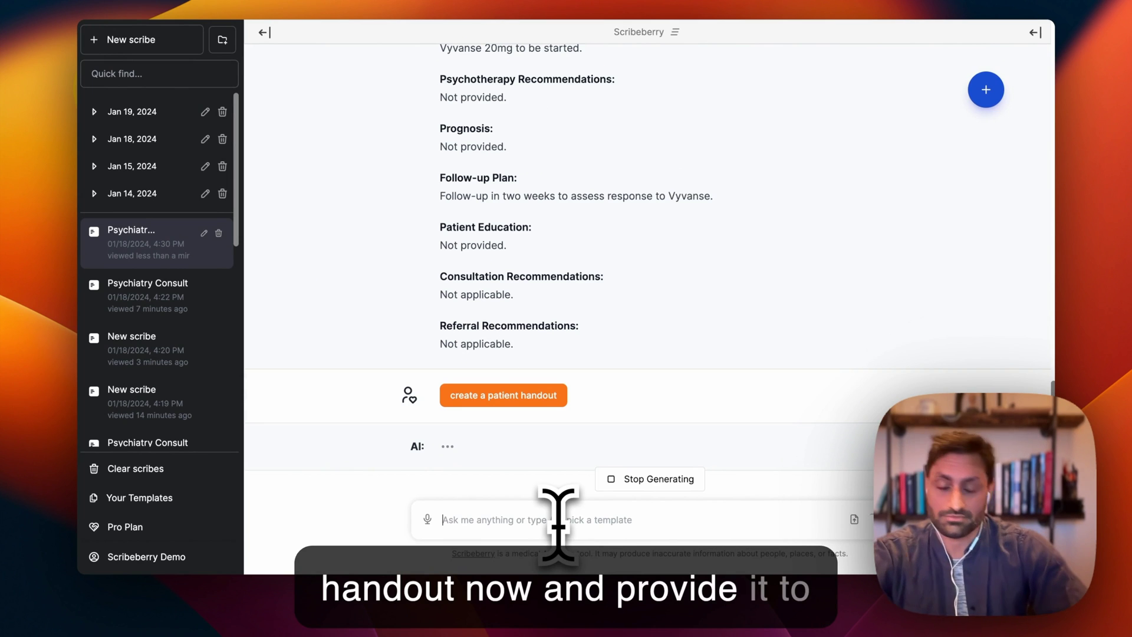
pyautogui.moveTo(646, 376)
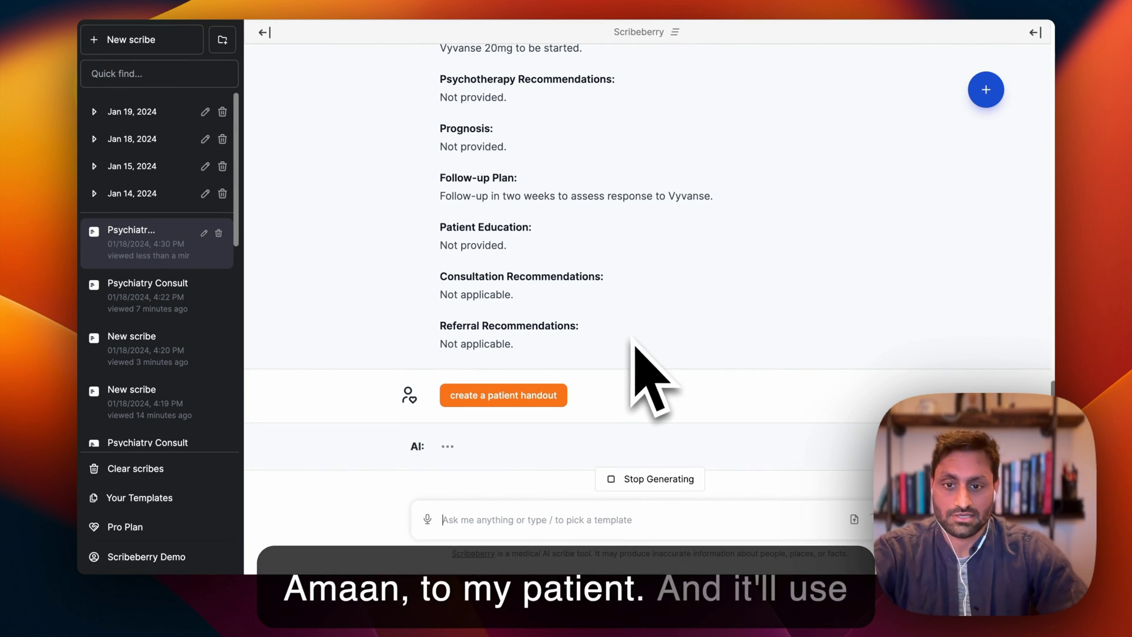
# Step: Review the generated handout's visit summary, Vyvanse 20mg, side effects and follow-up sections
pyautogui.click(504, 395)
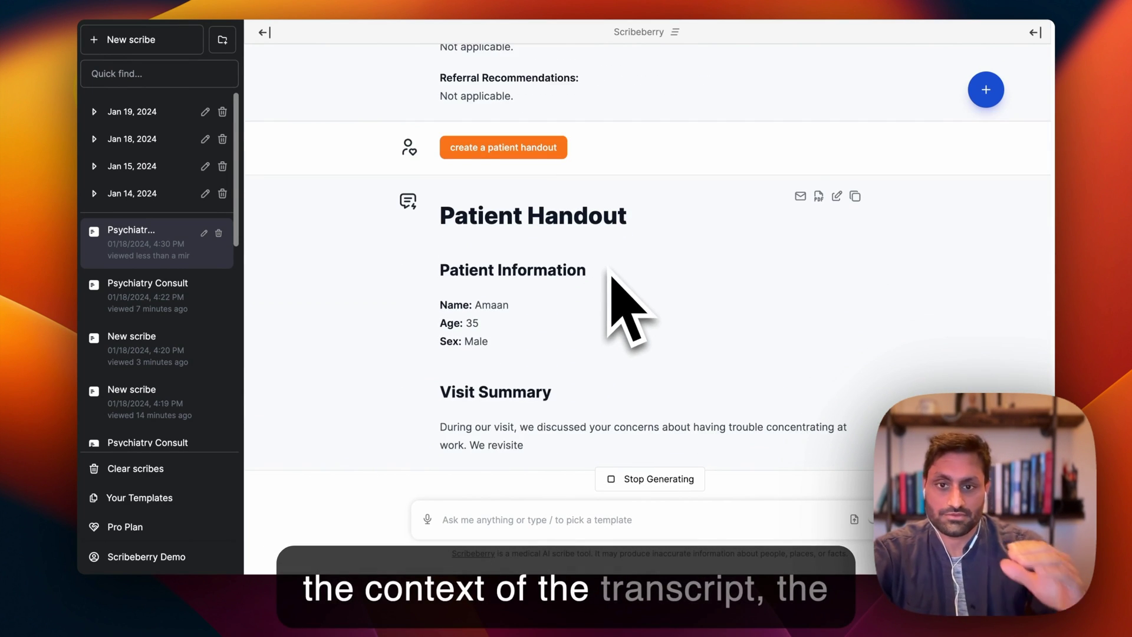
pyautogui.scroll(-3)
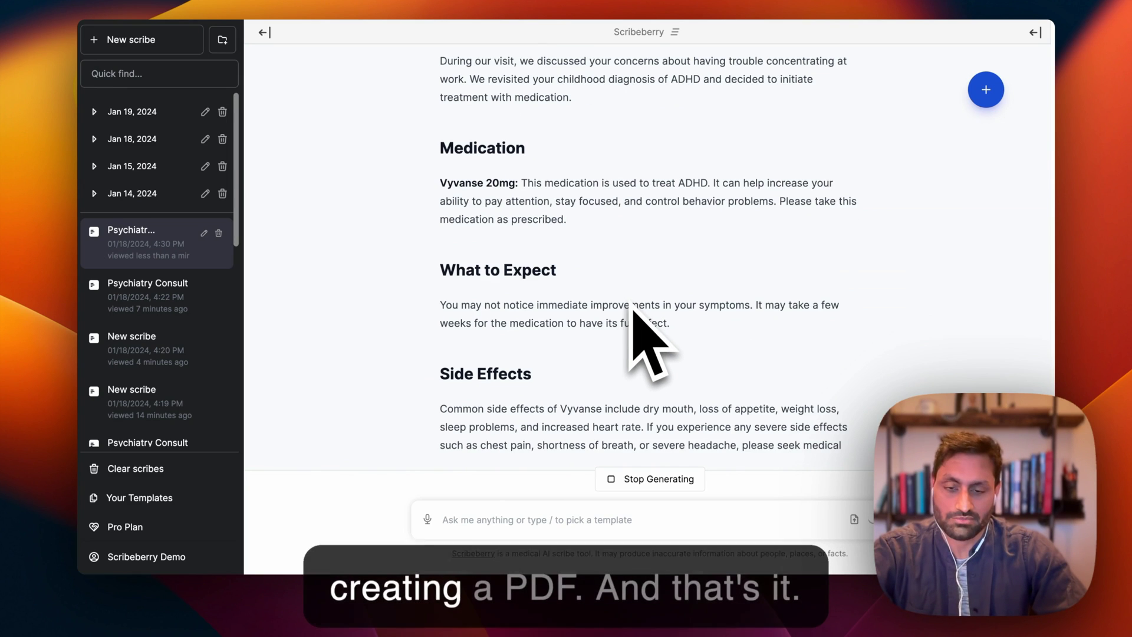
pyautogui.scroll(-3)
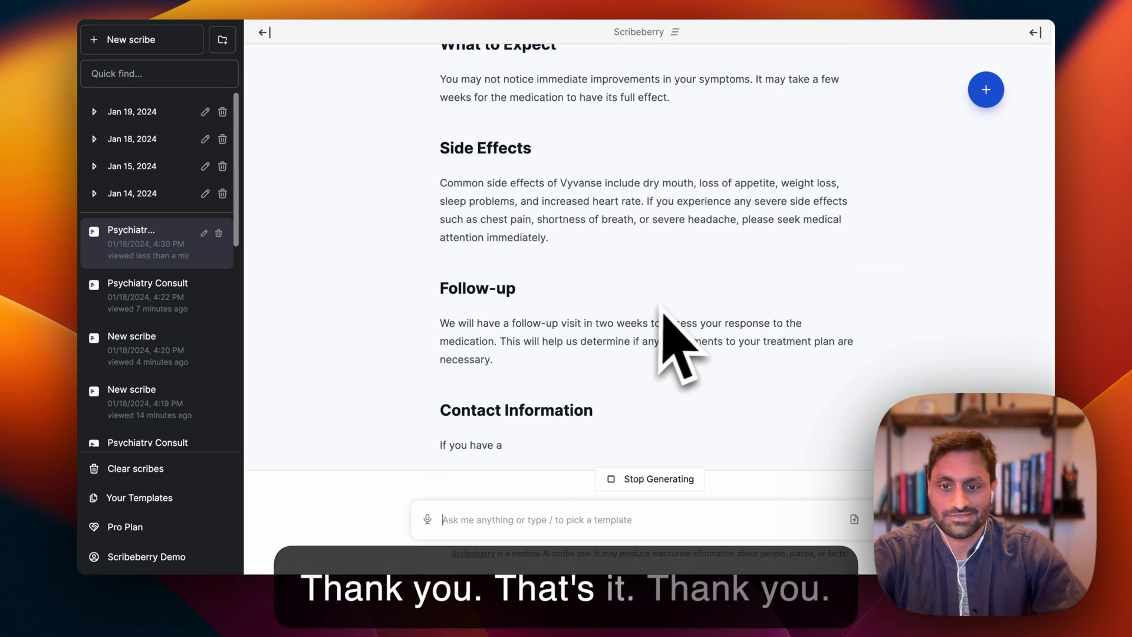